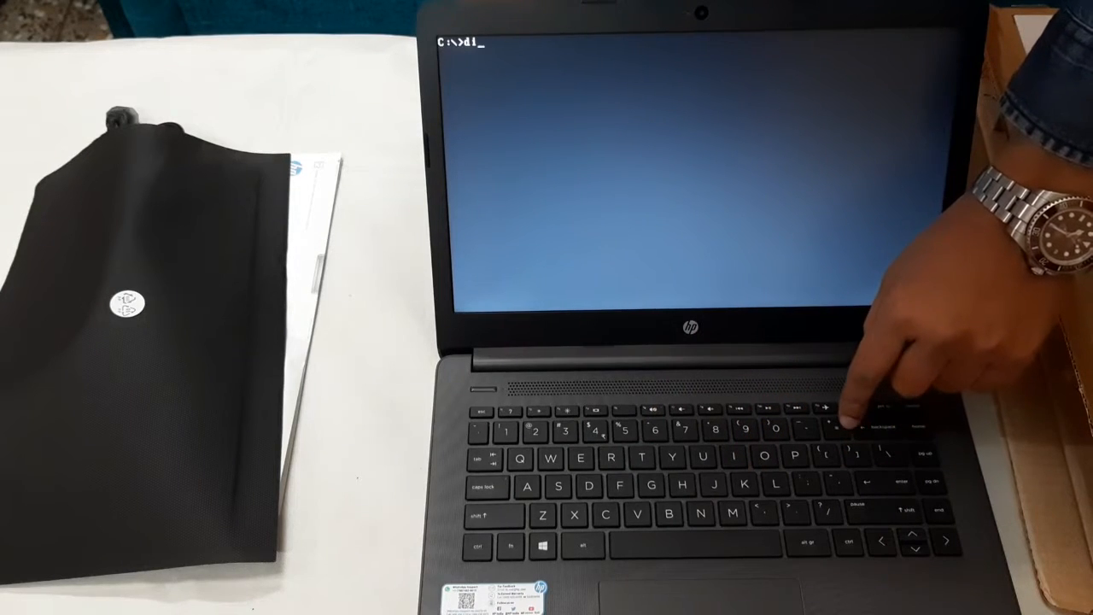
- Run dir in the setup command prompt and finish installing Windows to the desktop
{"action": "type", "text": "ir"}
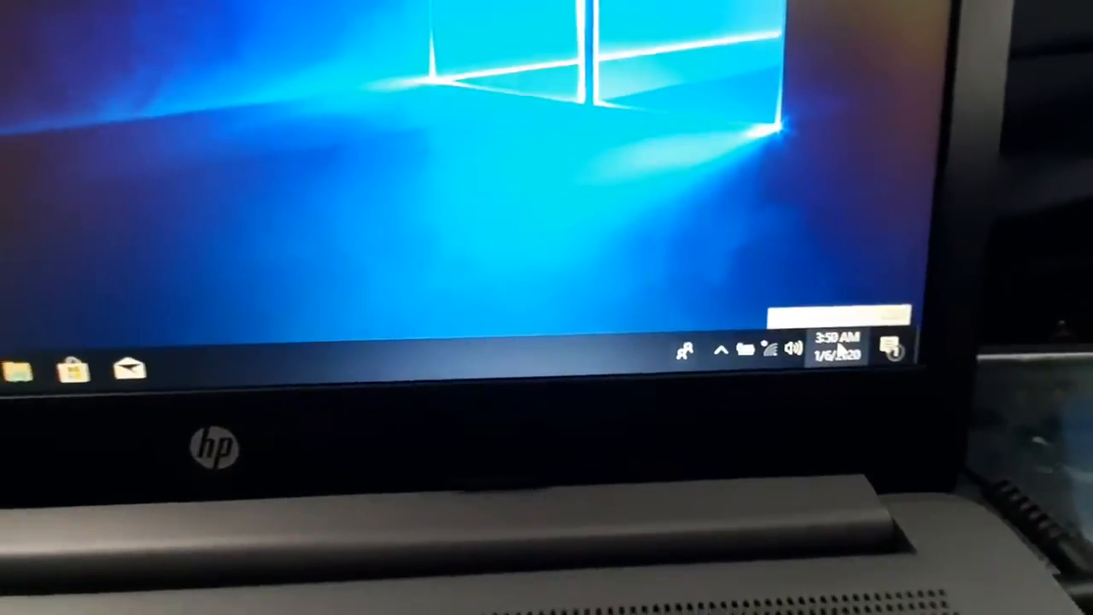
- Enable the Computer, Network and Control Panel desktop icons from Themes > Desktop icon settings
{"action": "right_click", "coordinate": [367, 214]}
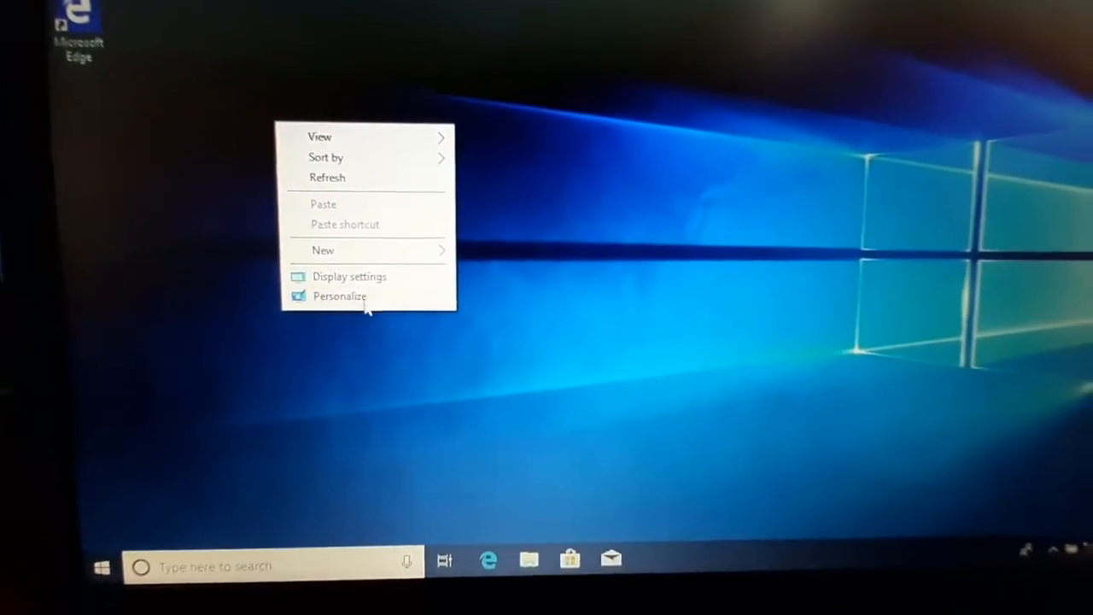
{"action": "left_click", "coordinate": [340, 296]}
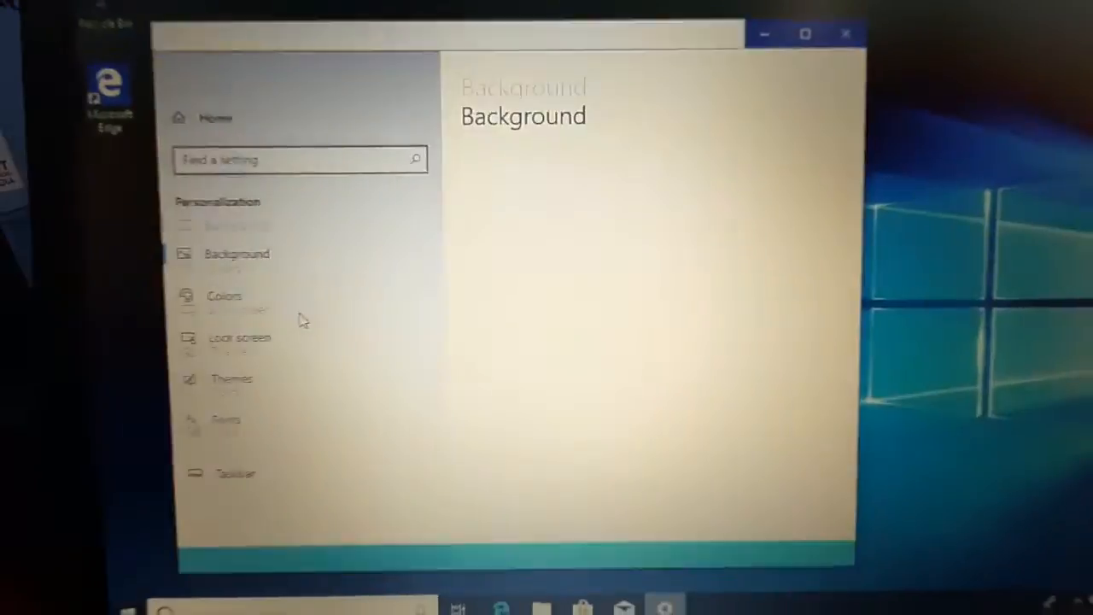
{"action": "left_click", "coordinate": [232, 378]}
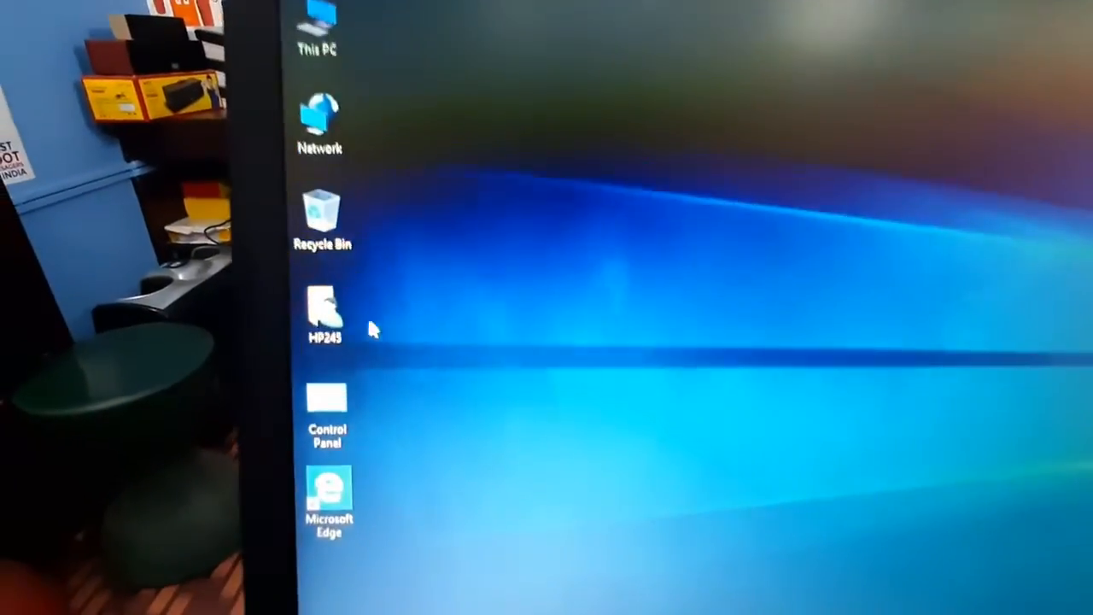
{"action": "right_click", "coordinate": [316, 34]}
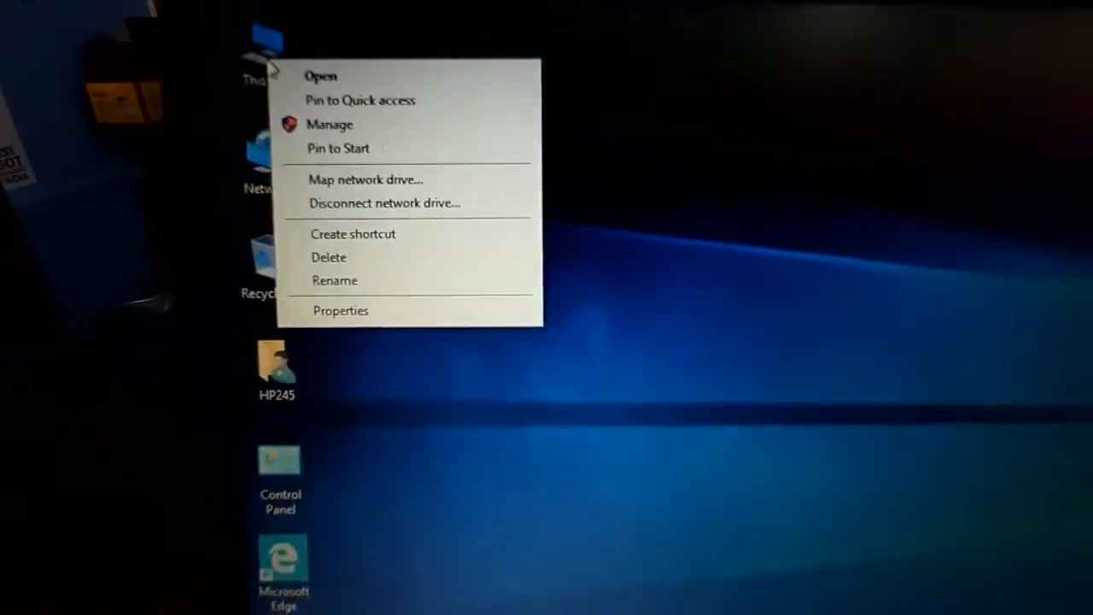